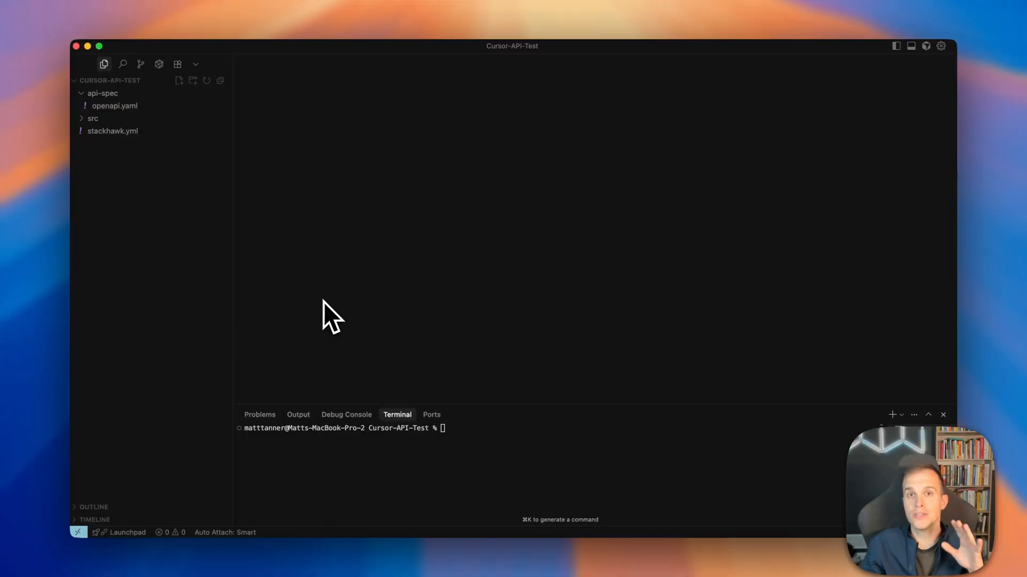
{"action": "mouse_move", "coordinate": [424, 230]}
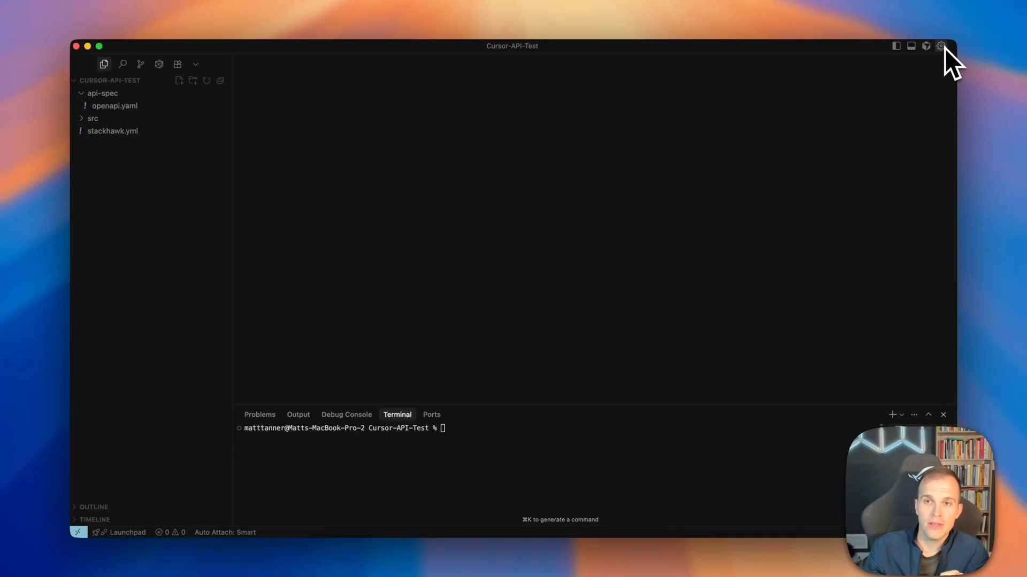
Open MCP & Integrations in Cursor settings and add a custom MCP server
{"action": "left_click", "coordinate": [943, 46]}
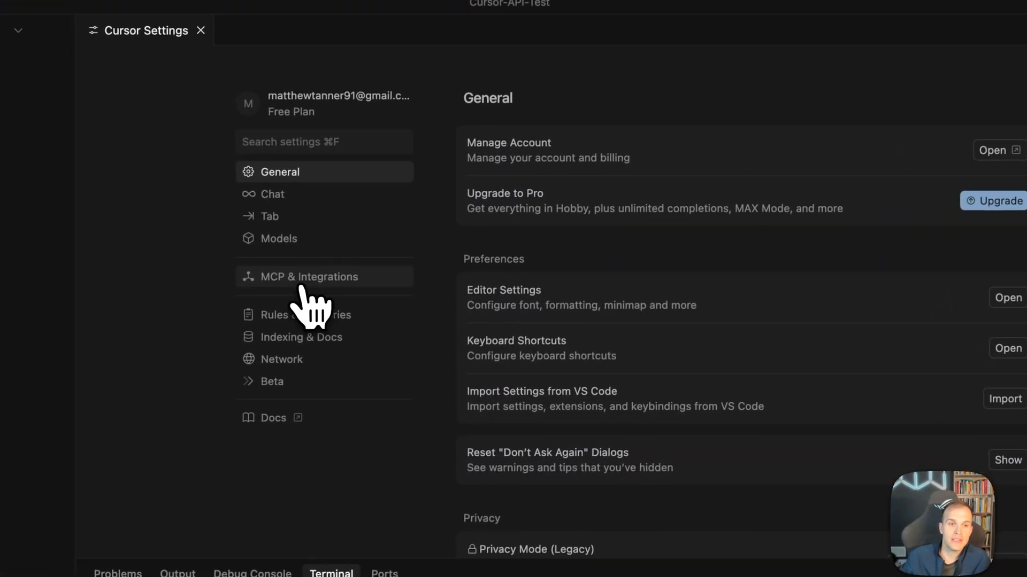
{"action": "left_click", "coordinate": [309, 277]}
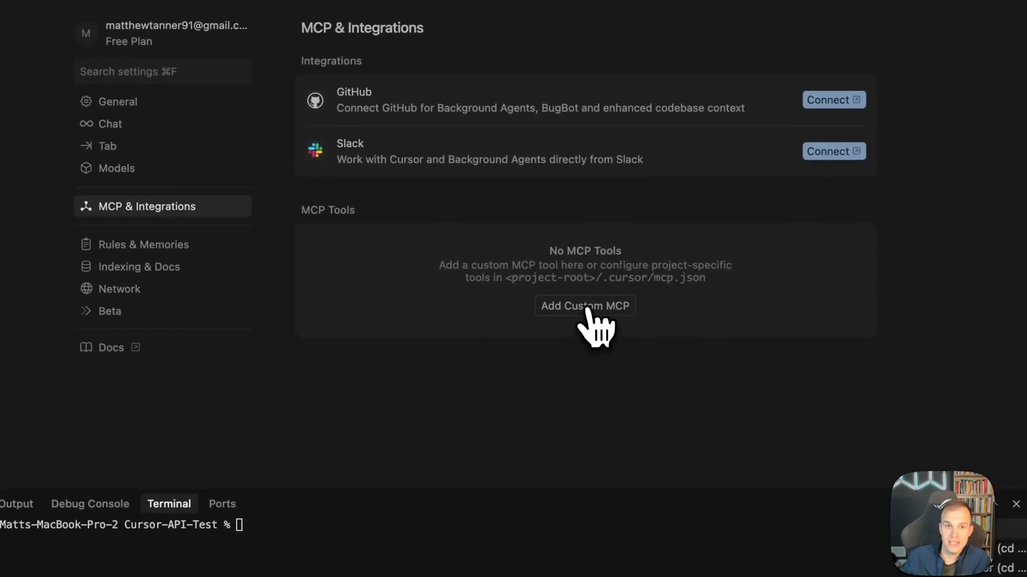
{"action": "left_click", "coordinate": [584, 306]}
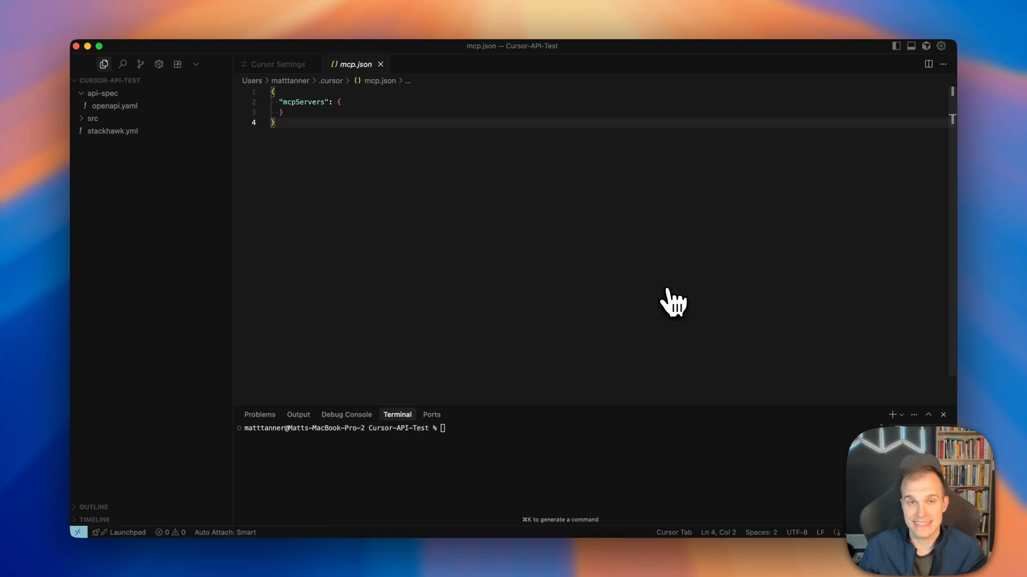
{"action": "mouse_move", "coordinate": [390, 157]}
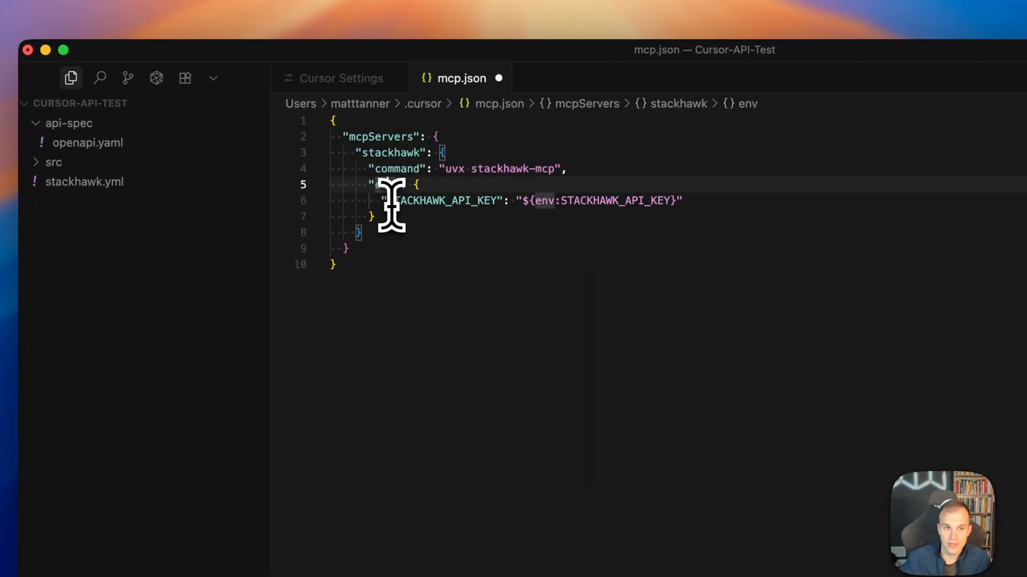
Select the STACKHAWK_API_KEY env entry in the stackhawk config, then close mcp.json
{"action": "double_click", "coordinate": [432, 201]}
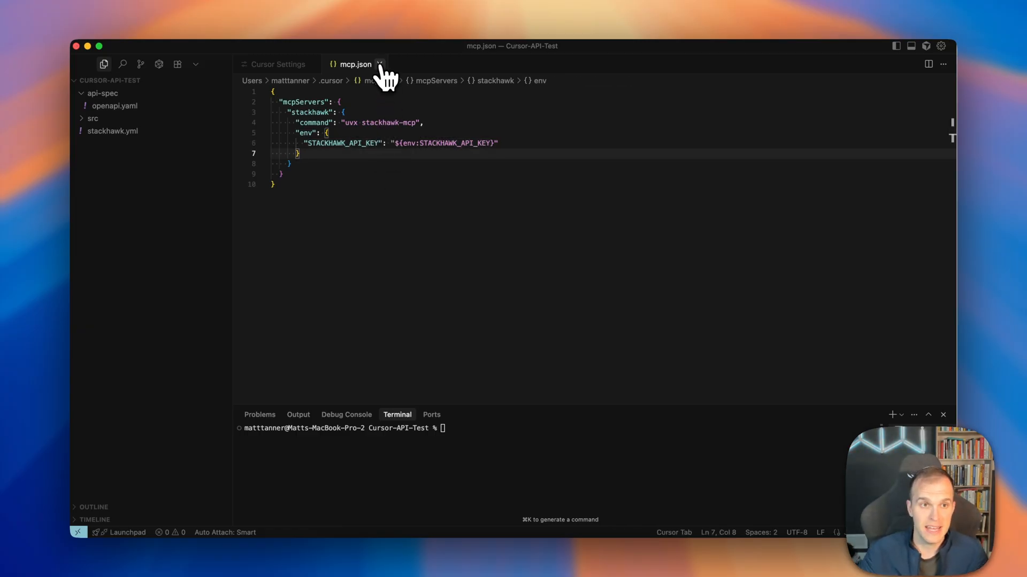
{"action": "left_click", "coordinate": [277, 64]}
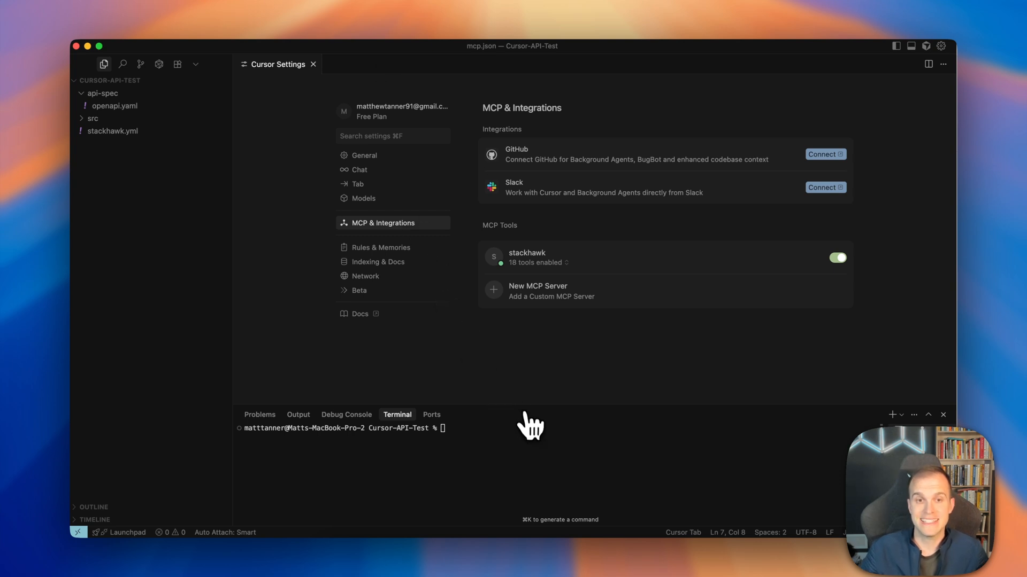
{"action": "mouse_move", "coordinate": [895, 312]}
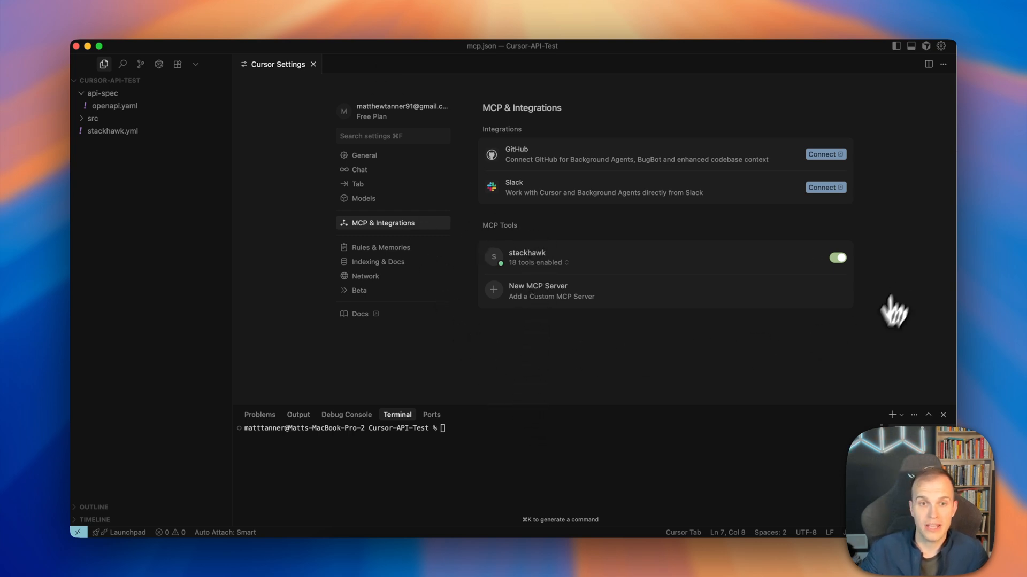
{"action": "mouse_move", "coordinate": [489, 251]}
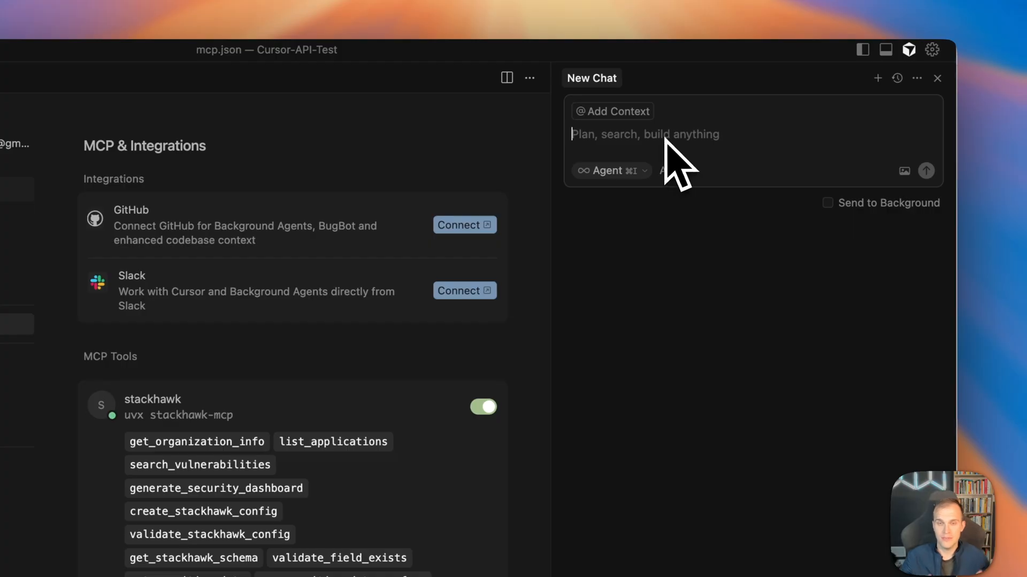
Type 'scan my application for vulnerabilities' into a new agent chat
{"action": "type", "text": "scan my application for vulnerabilities"}
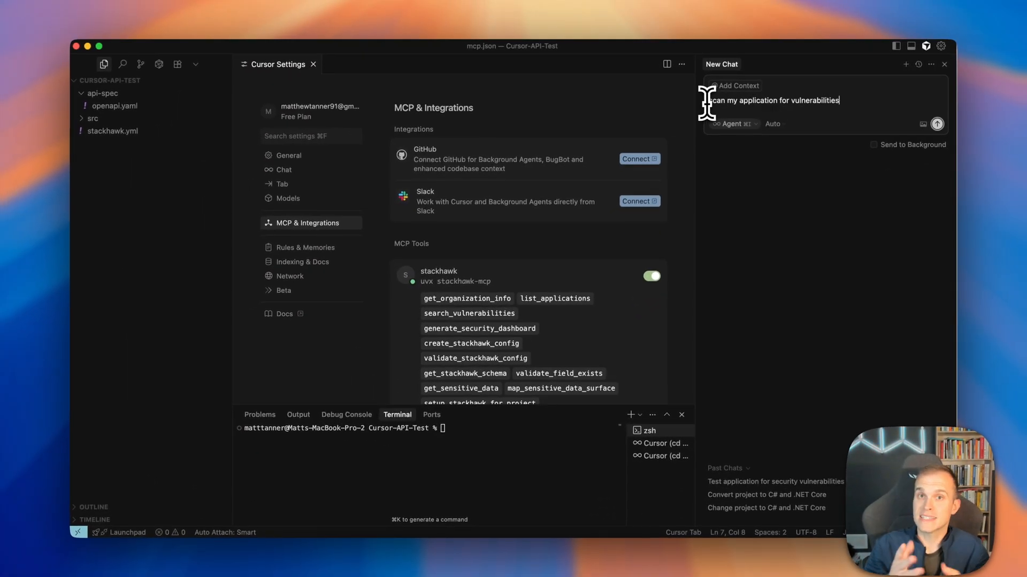